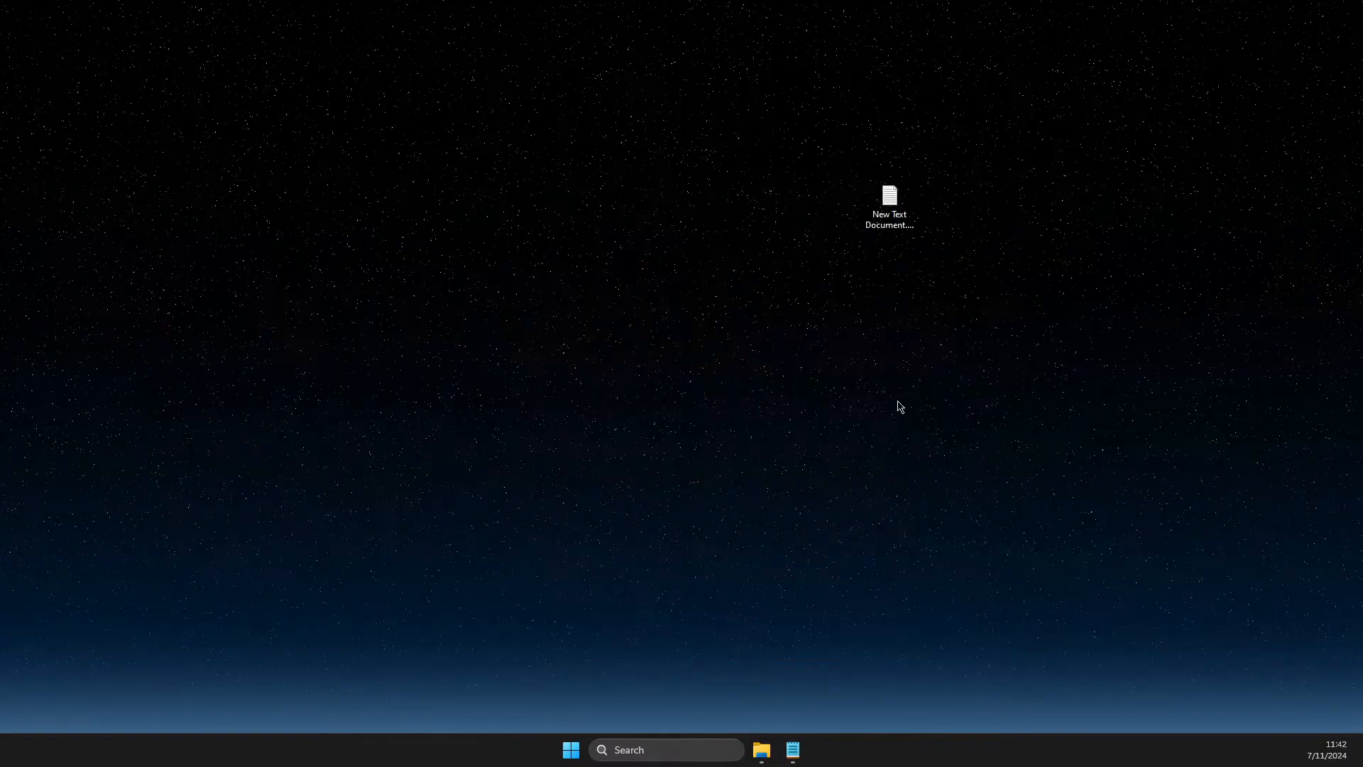
Launch Task Manager from Windows search to view running processes including EpicGamesLauncher.exe.
{"action": "type", "text": "task Manager"}
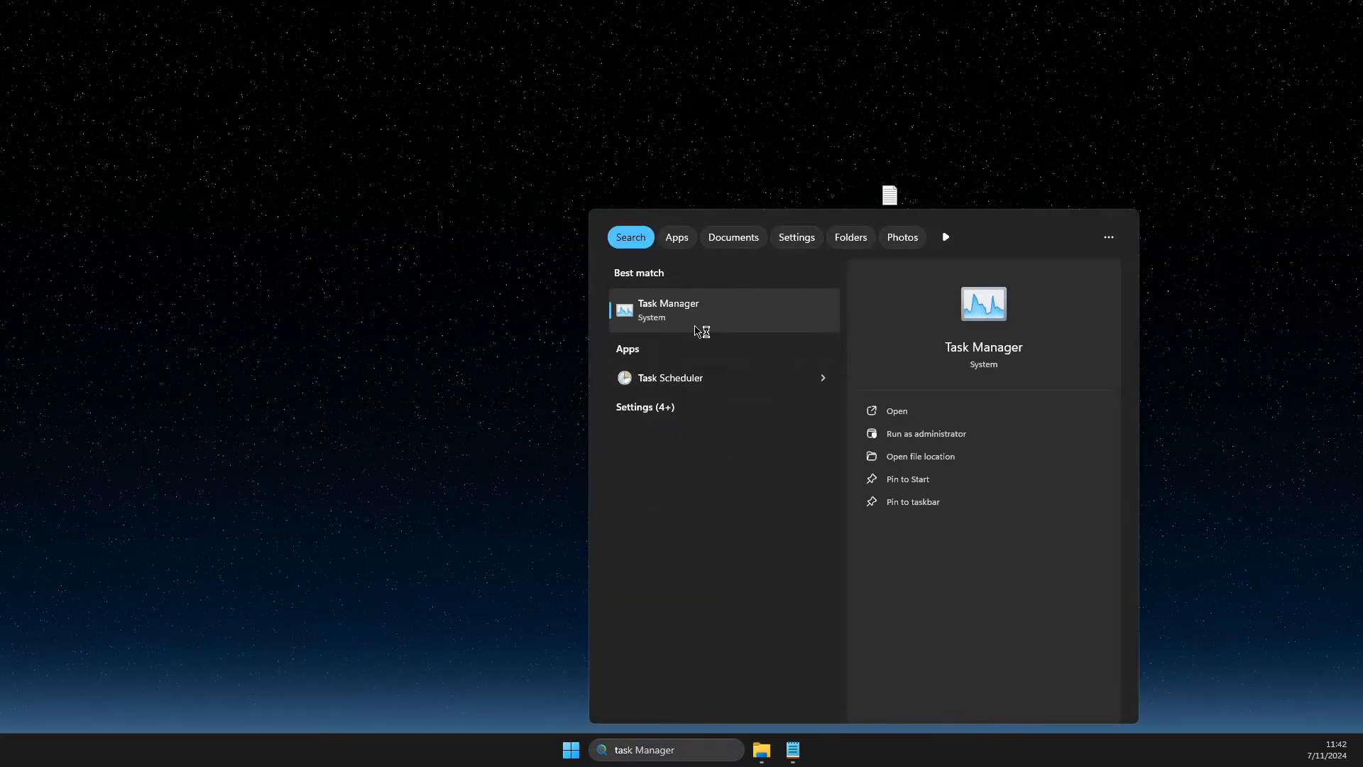
{"action": "left_click", "coordinate": [667, 310]}
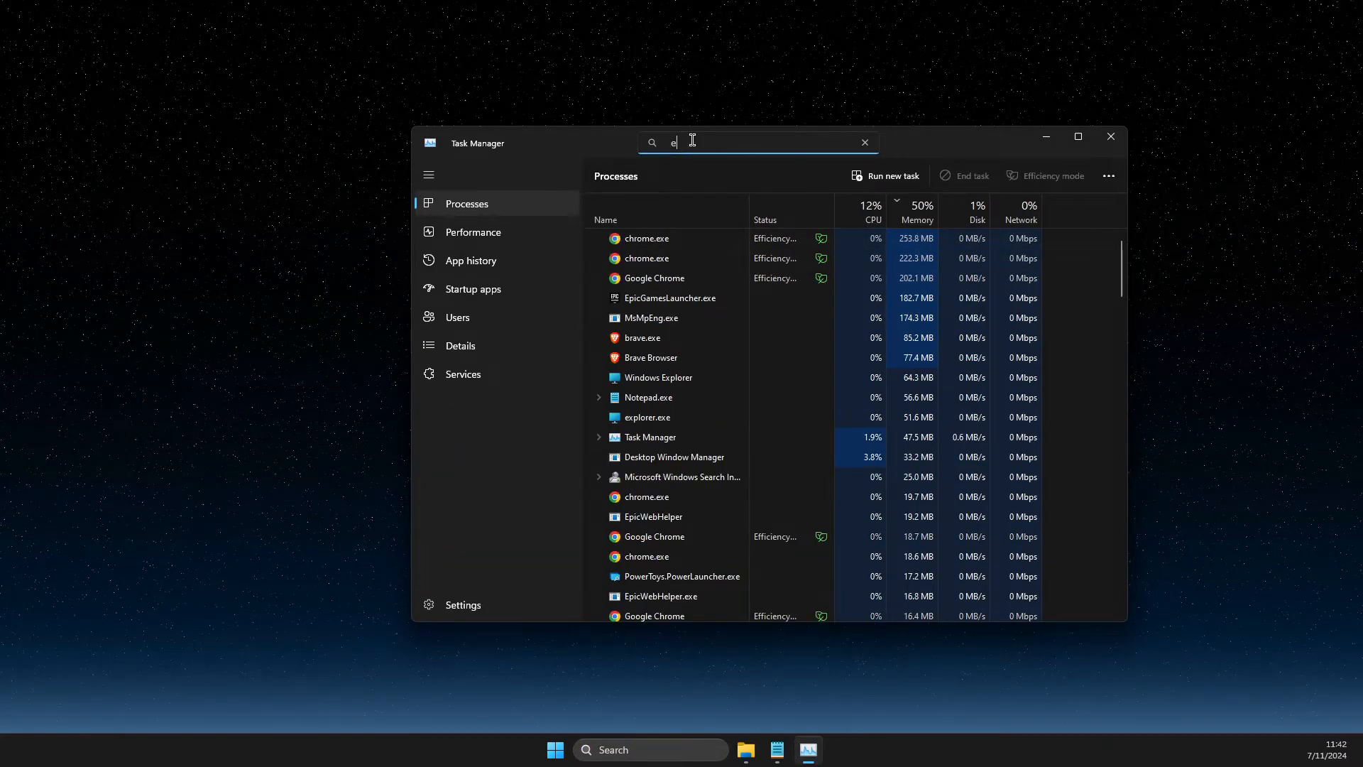
{"action": "right_click", "coordinate": [662, 238]}
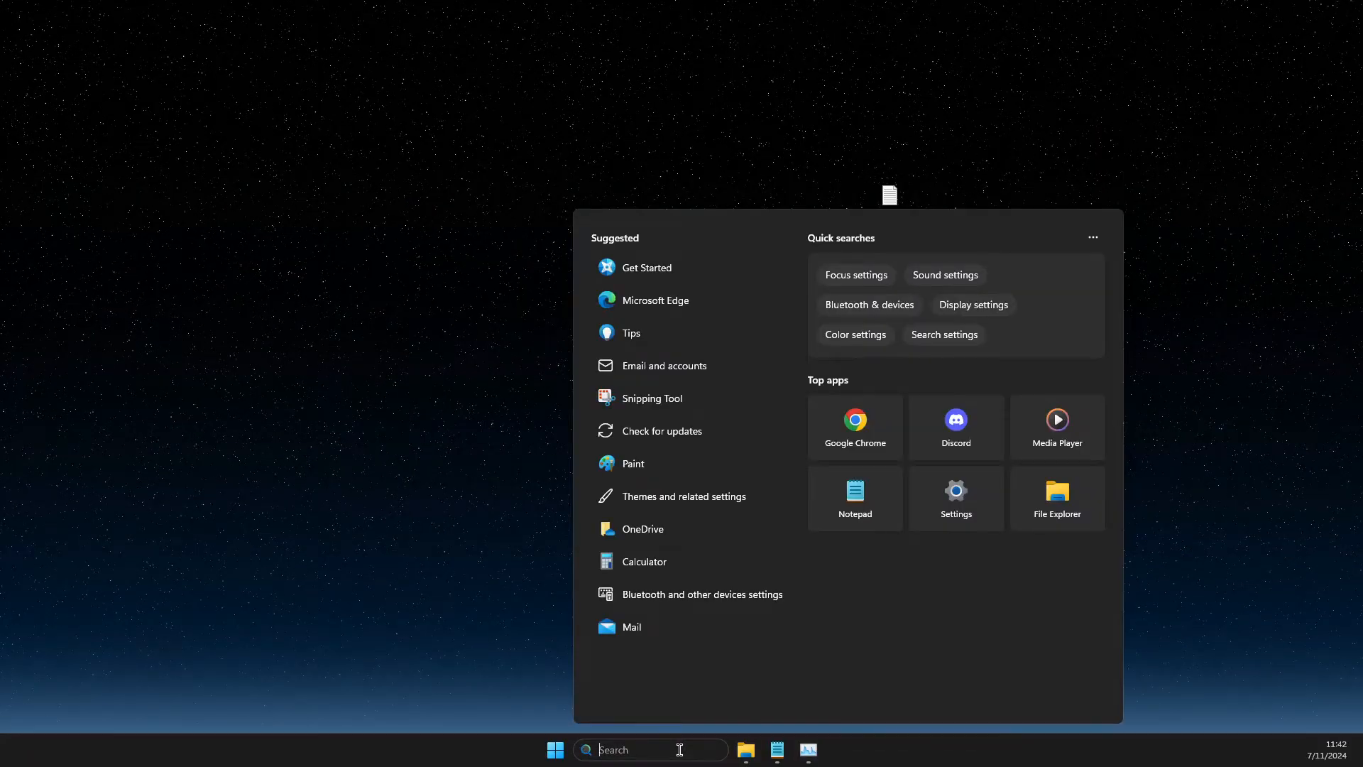
Search for Epic Games Launcher and go to its shortcut's file location in File Explorer.
{"action": "type", "text": "epic games Launcher"}
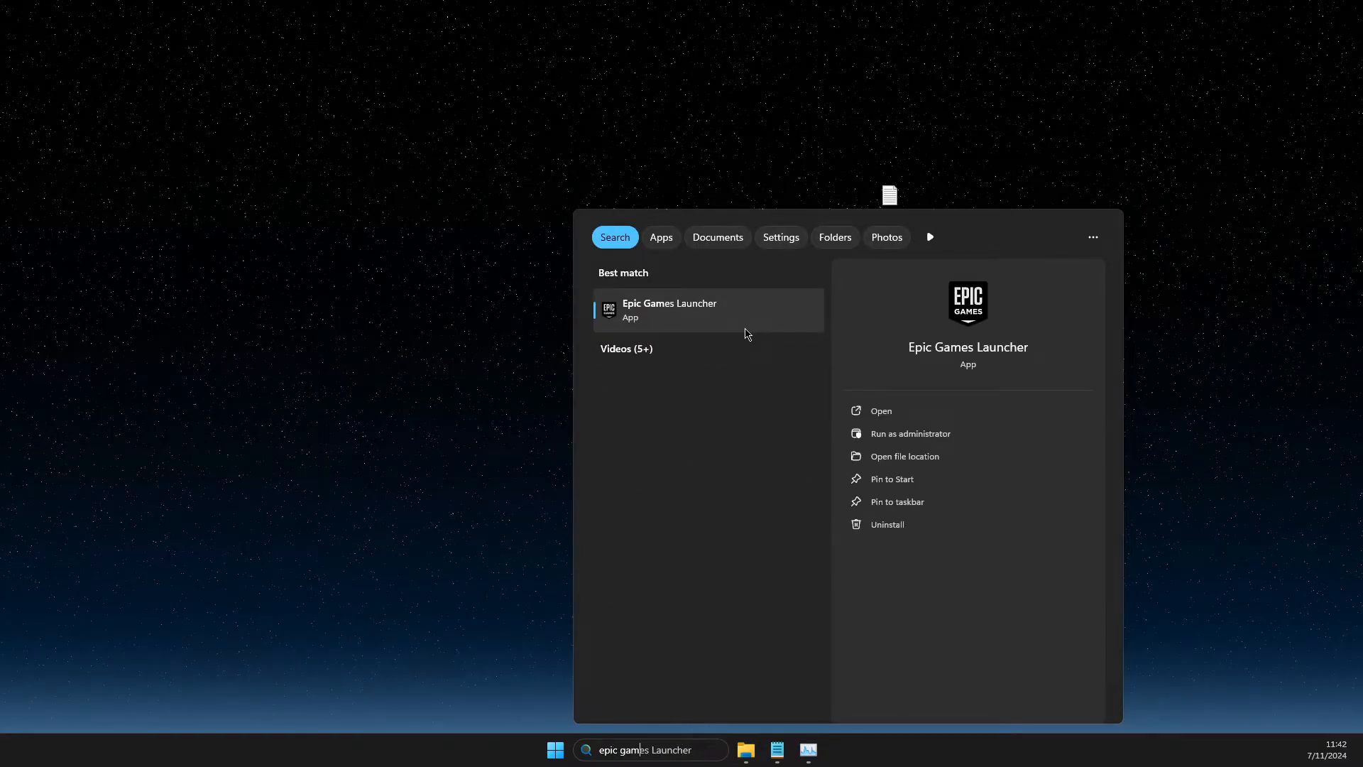
{"action": "left_click", "coordinate": [906, 455]}
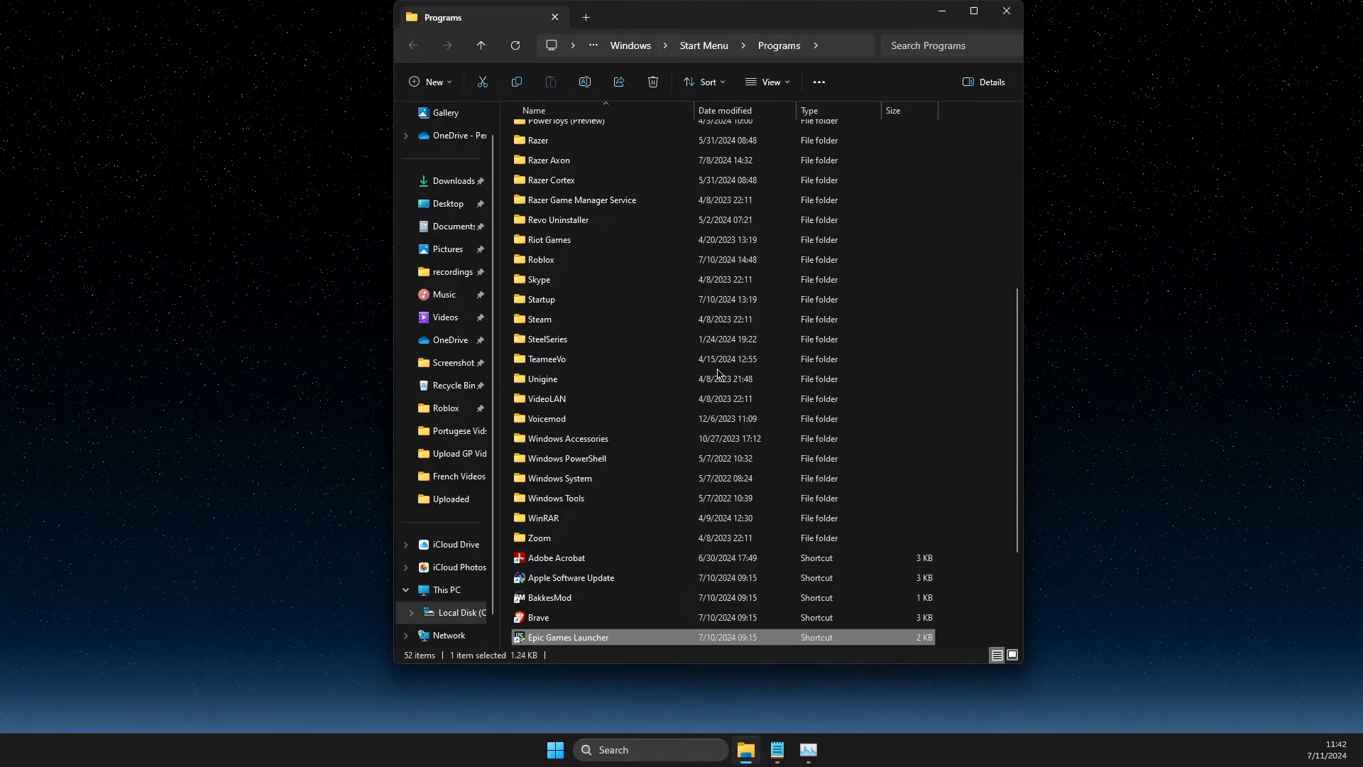
Bring up the Epic Games Launcher shortcut's Properties dialog from its context menu.
{"action": "right_click", "coordinate": [568, 637]}
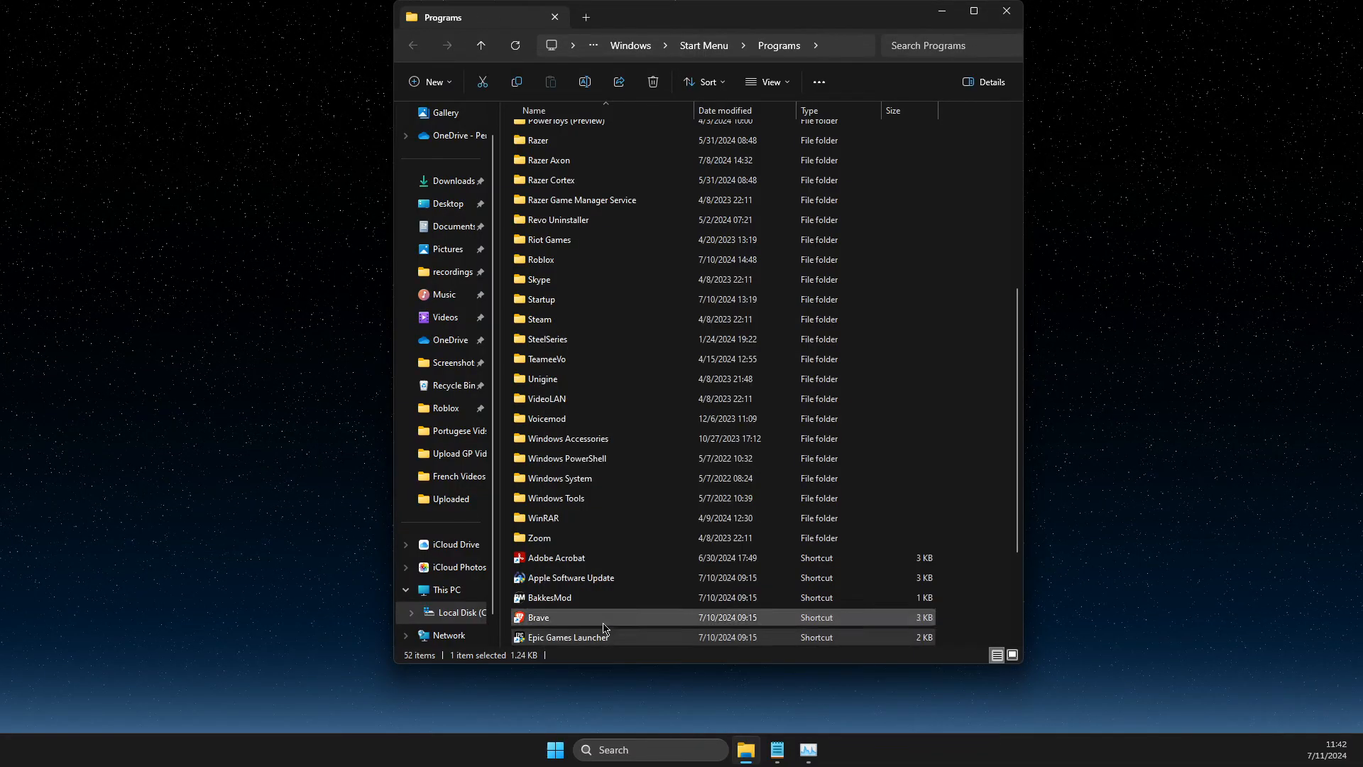
{"action": "right_click", "coordinate": [538, 618]}
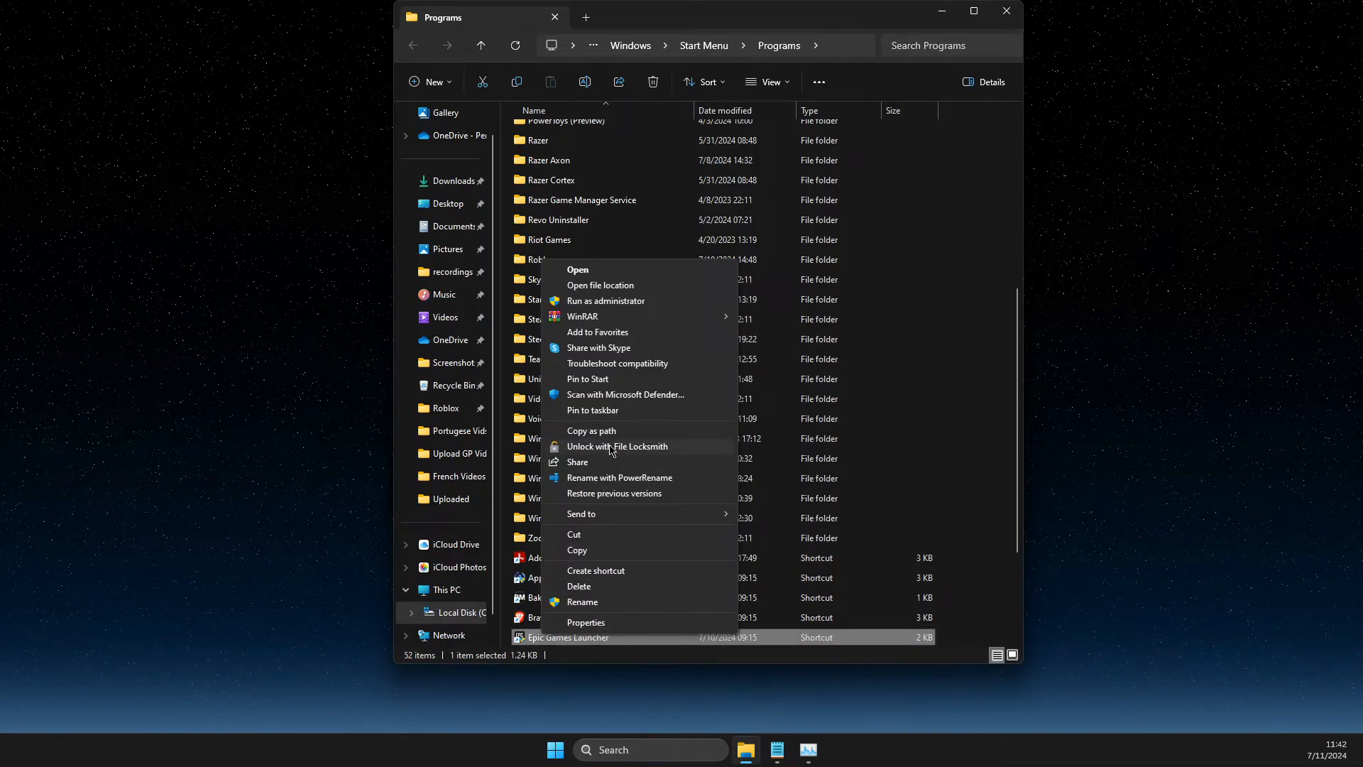
{"action": "mouse_move", "coordinate": [599, 602]}
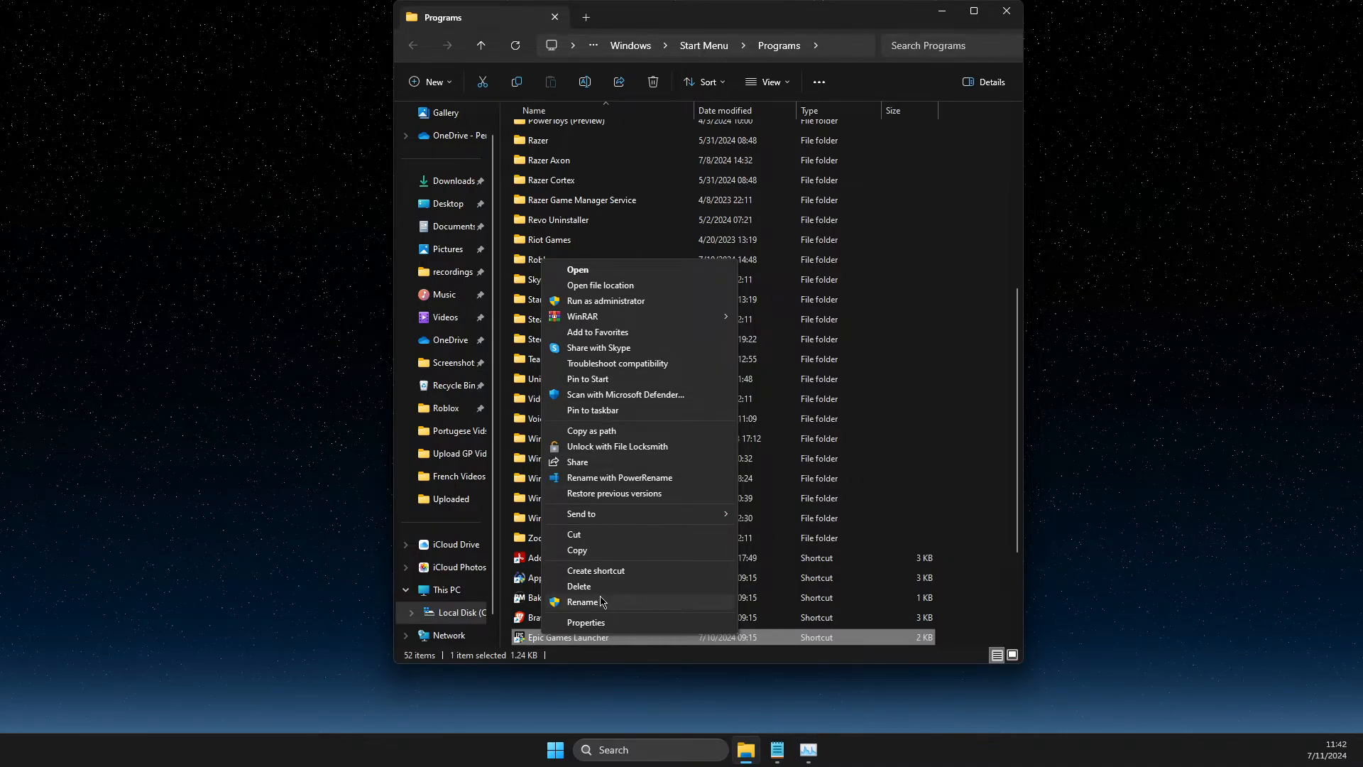
{"action": "left_click", "coordinate": [587, 621]}
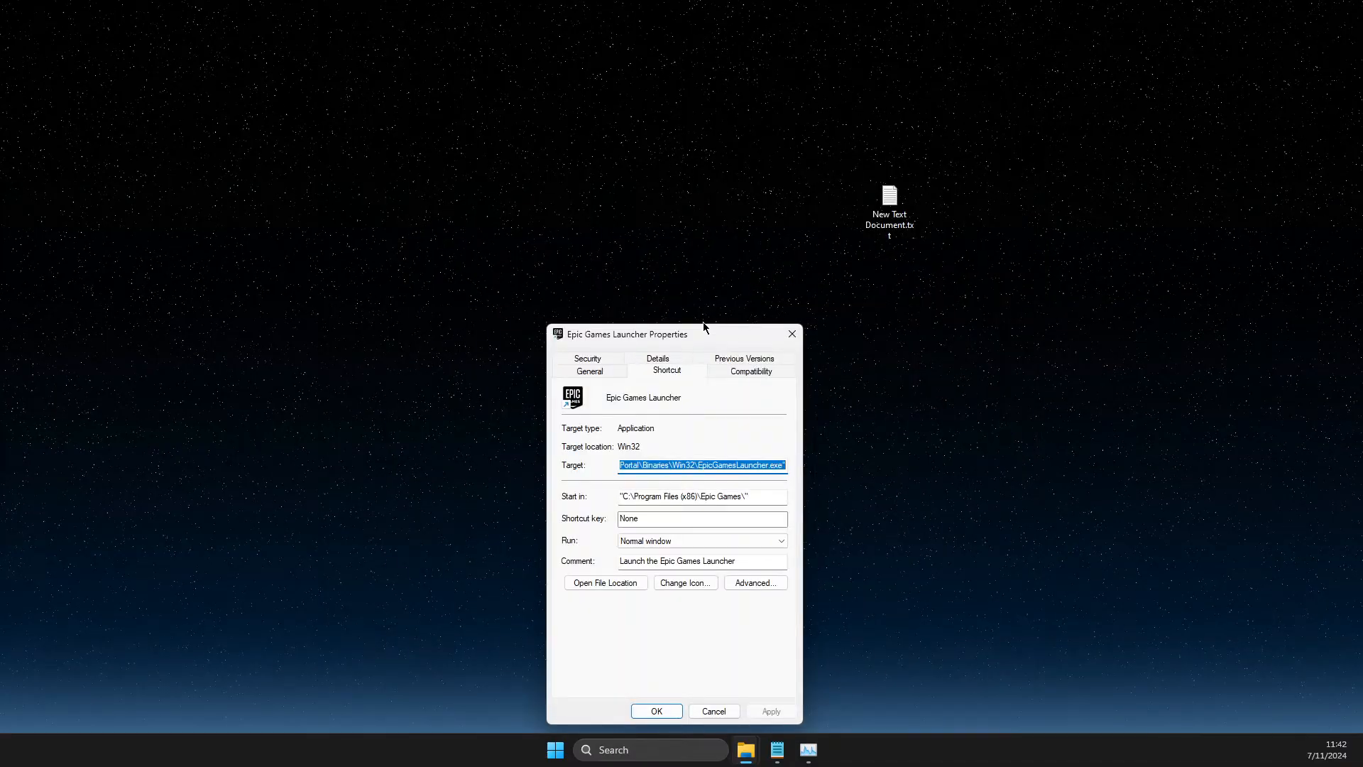
Append -http=wininet to the end of the shortcut's Target path.
{"action": "left_click_drag", "start_coordinate": [619, 333], "coordinate": [578, 142]}
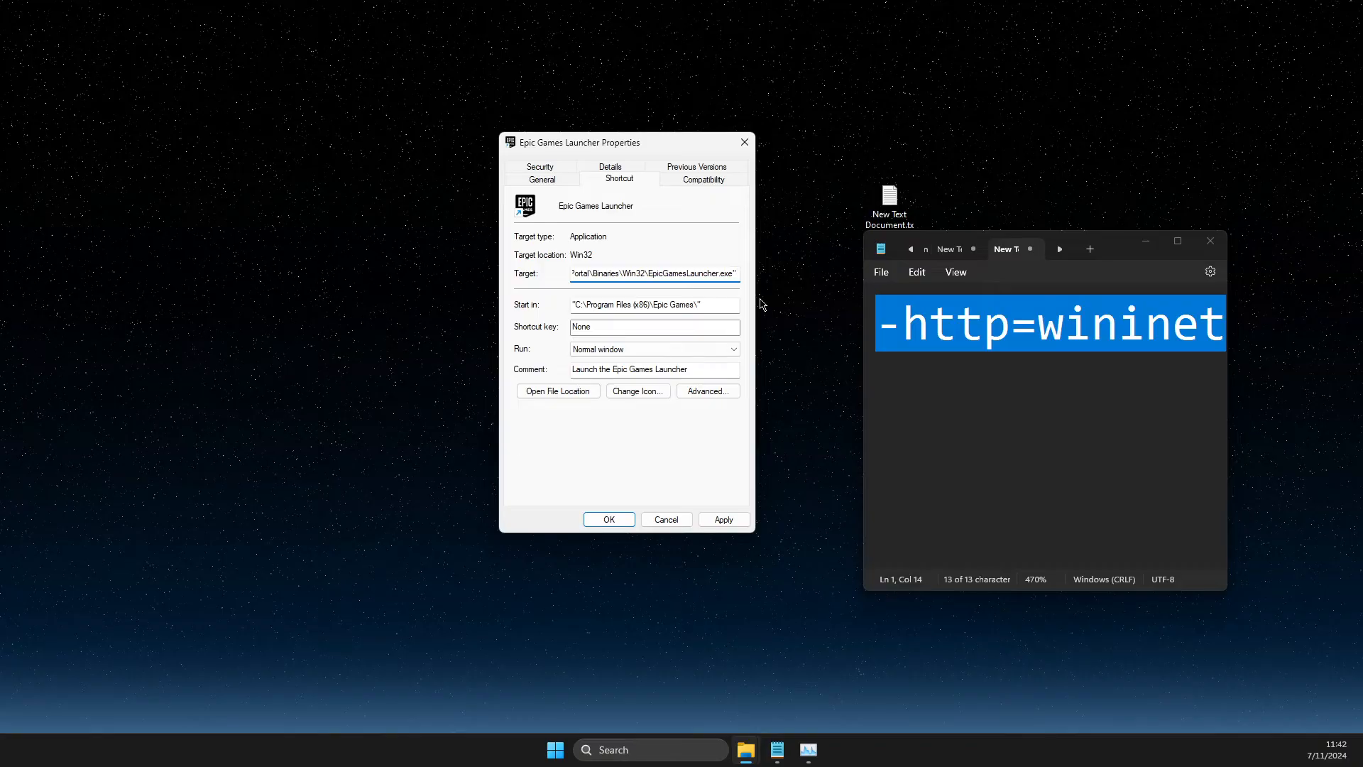
{"action": "type", "text": "http=wininet"}
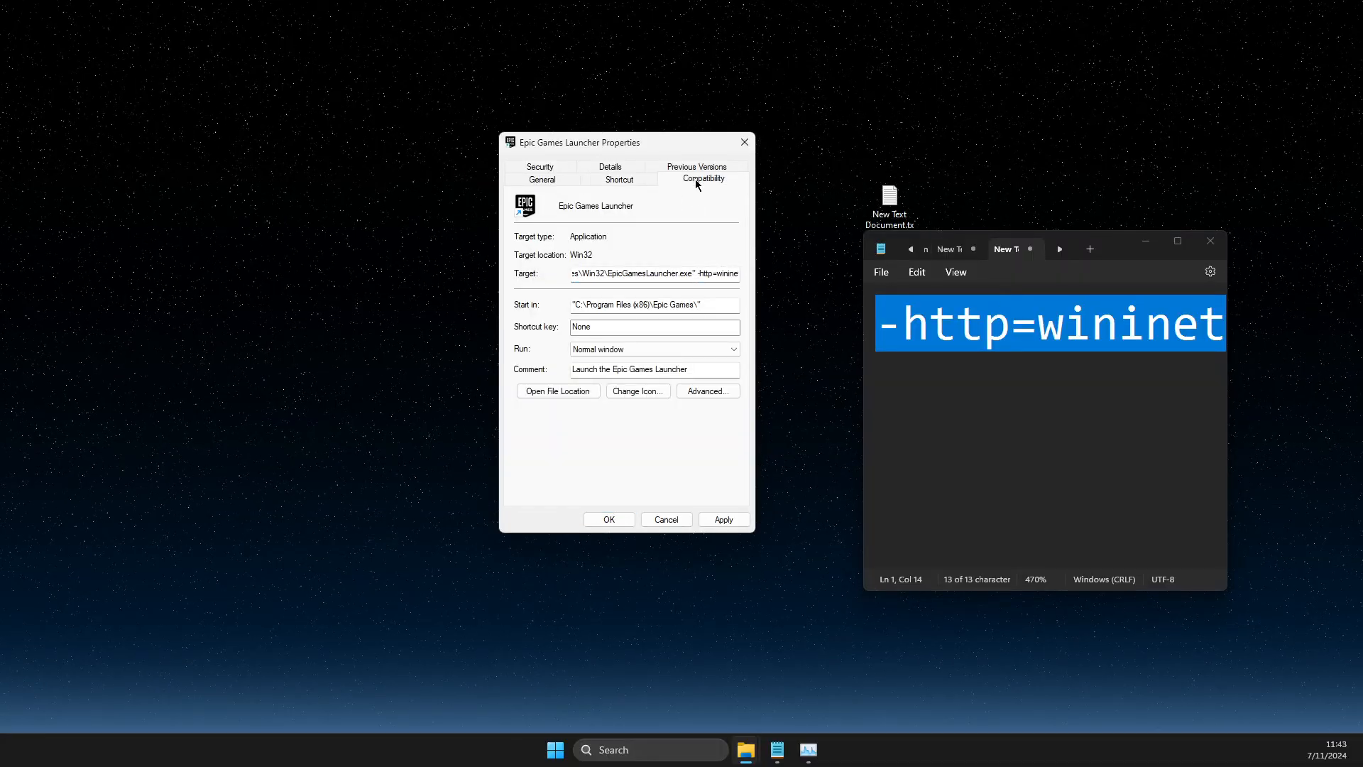
Enable Windows 7 compatibility mode and run-as-administrator in the Compatibility settings.
{"action": "left_click", "coordinate": [702, 179]}
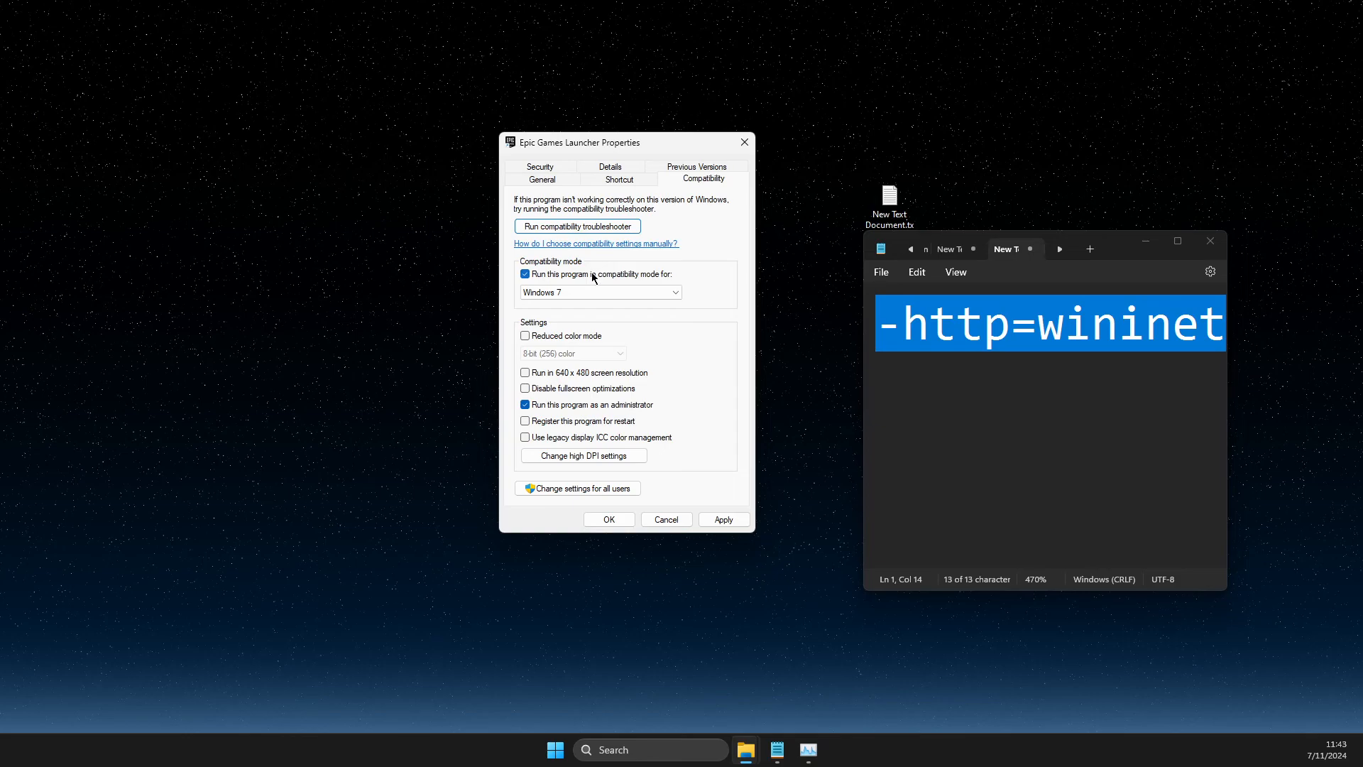
{"action": "mouse_move", "coordinate": [520, 416]}
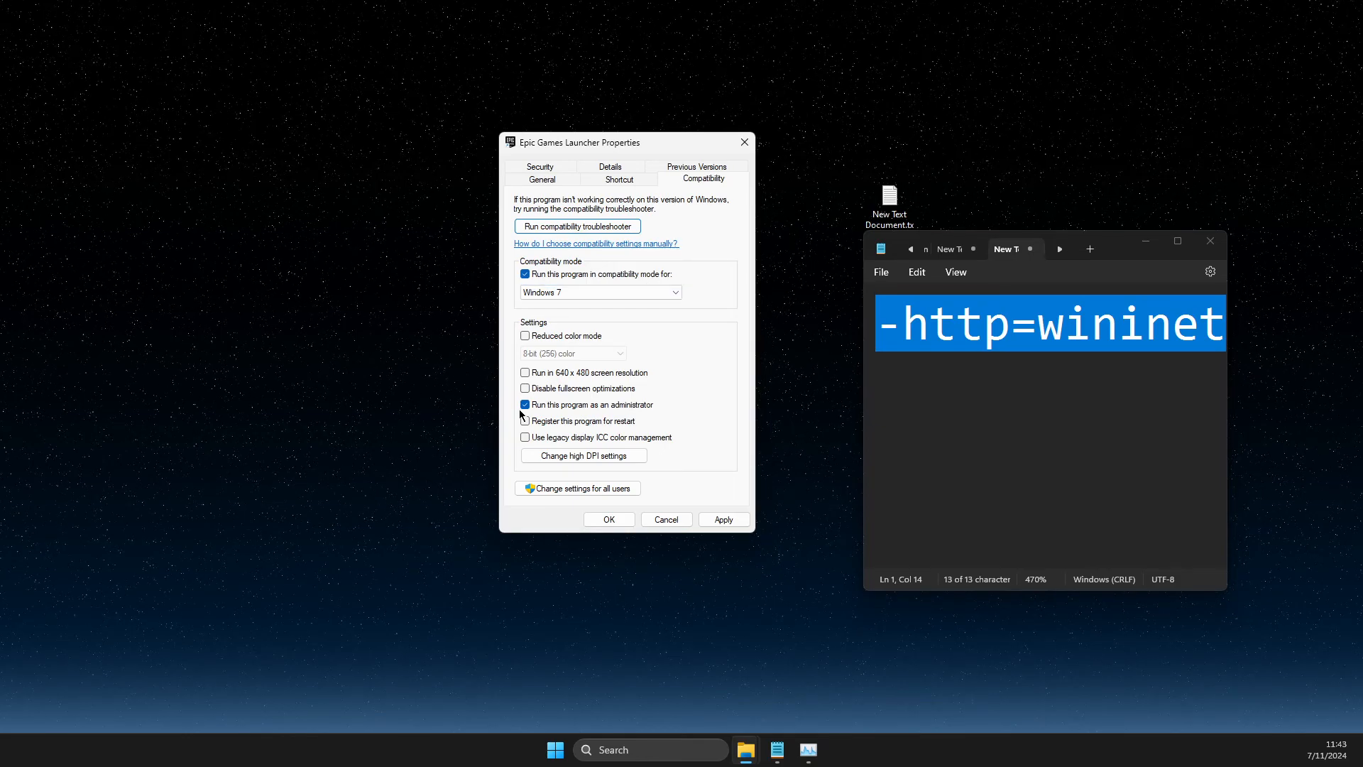